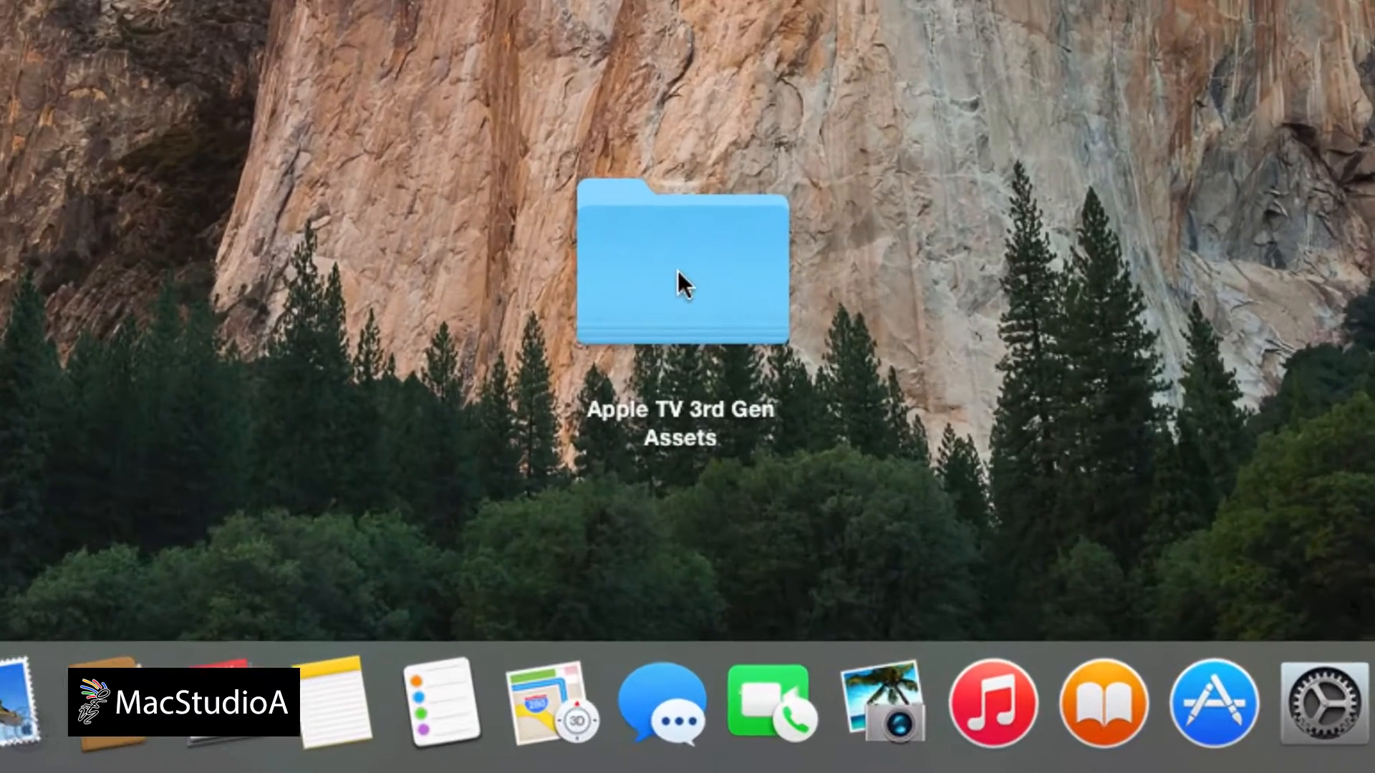
Open the Apple TV 3rd Gen Assets folder from the desktop to show its 90 JPG photos
double_click(679, 268)
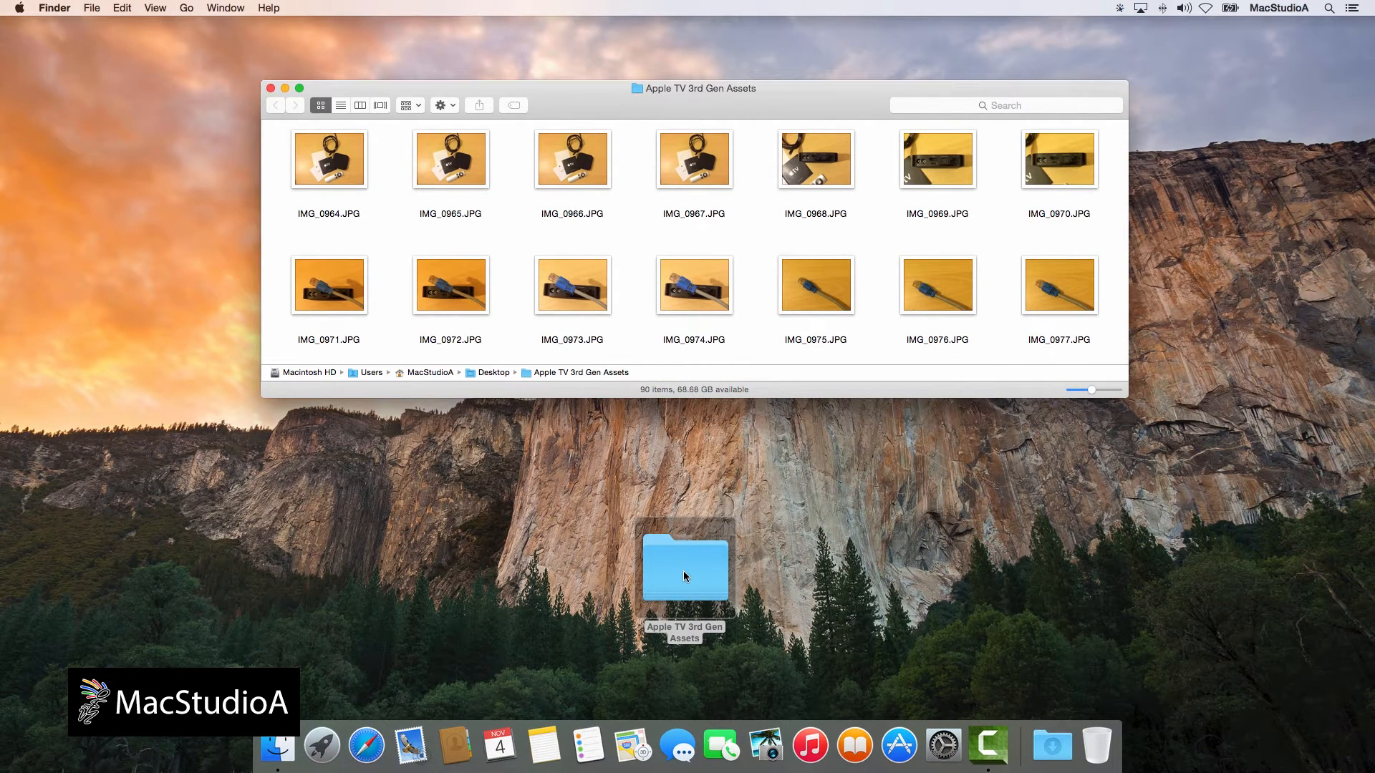
mouse_move(686, 573)
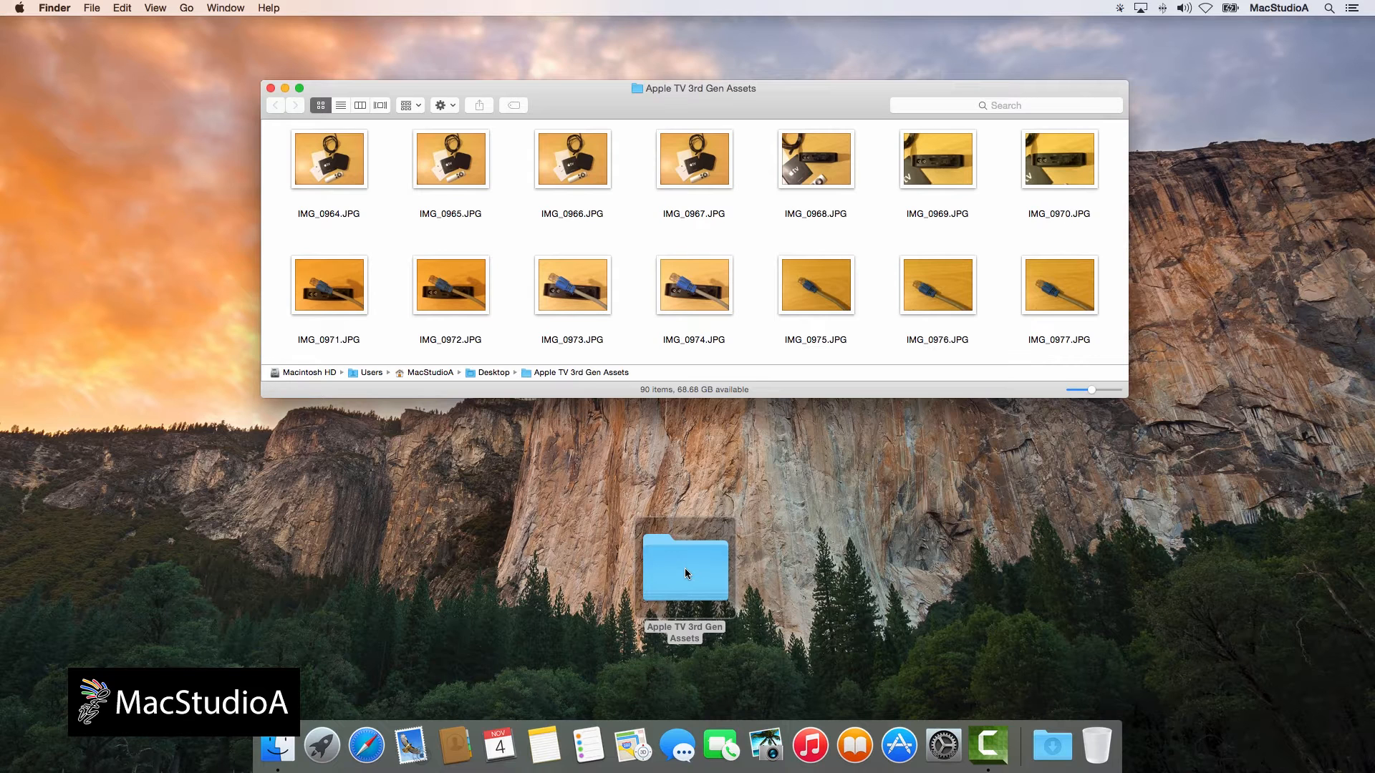
Select all 90 photos (Cmd+A / Edit > Select All) and bring up the toolbar Action menu for them
key("cmd+a")
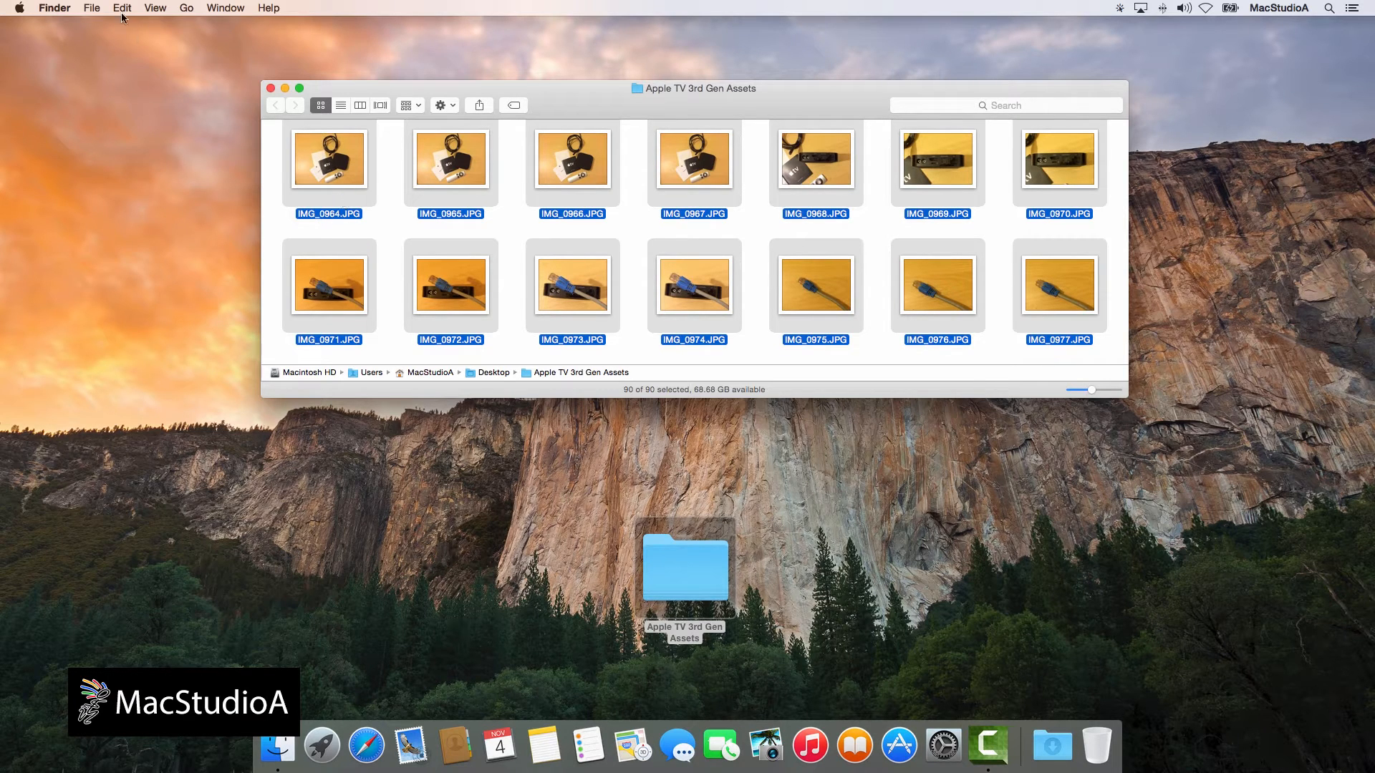
left_click(121, 9)
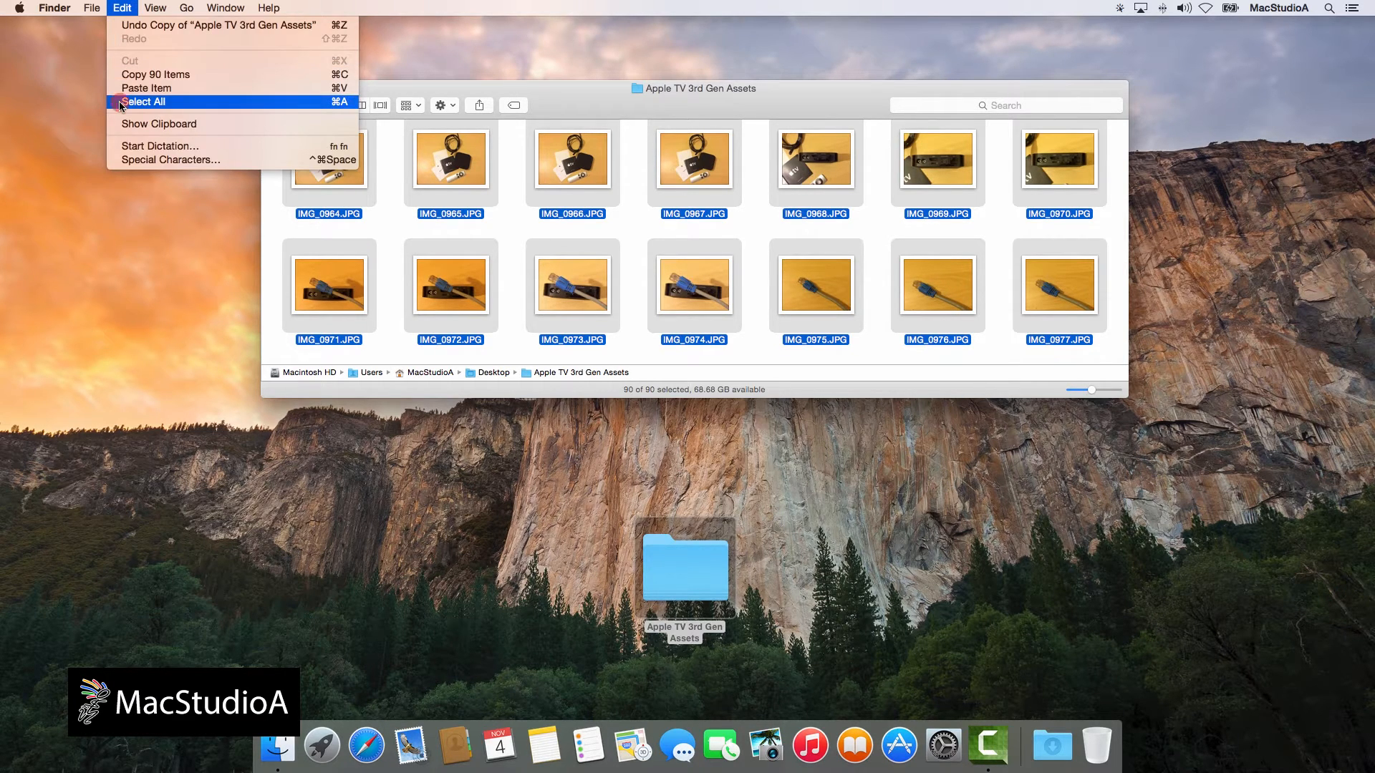
left_click(143, 102)
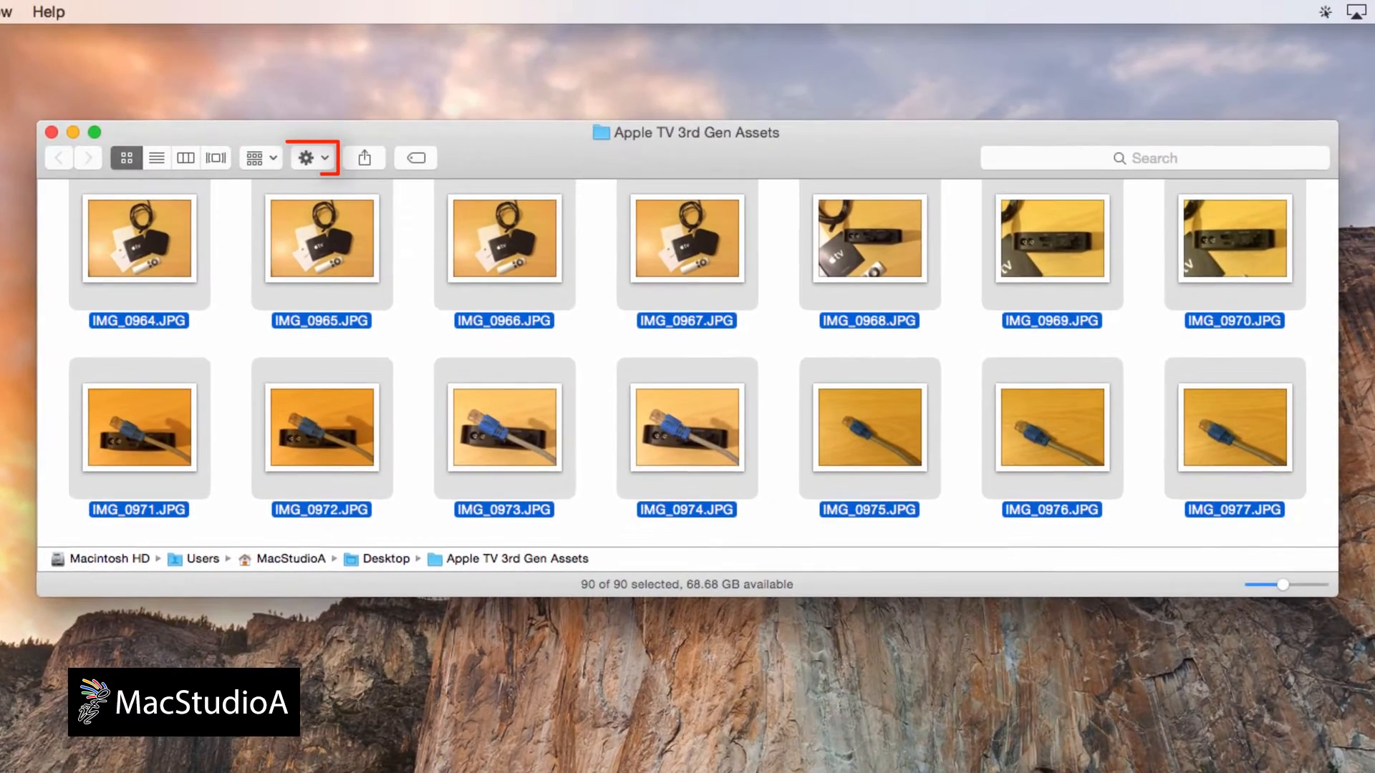
left_click(305, 157)
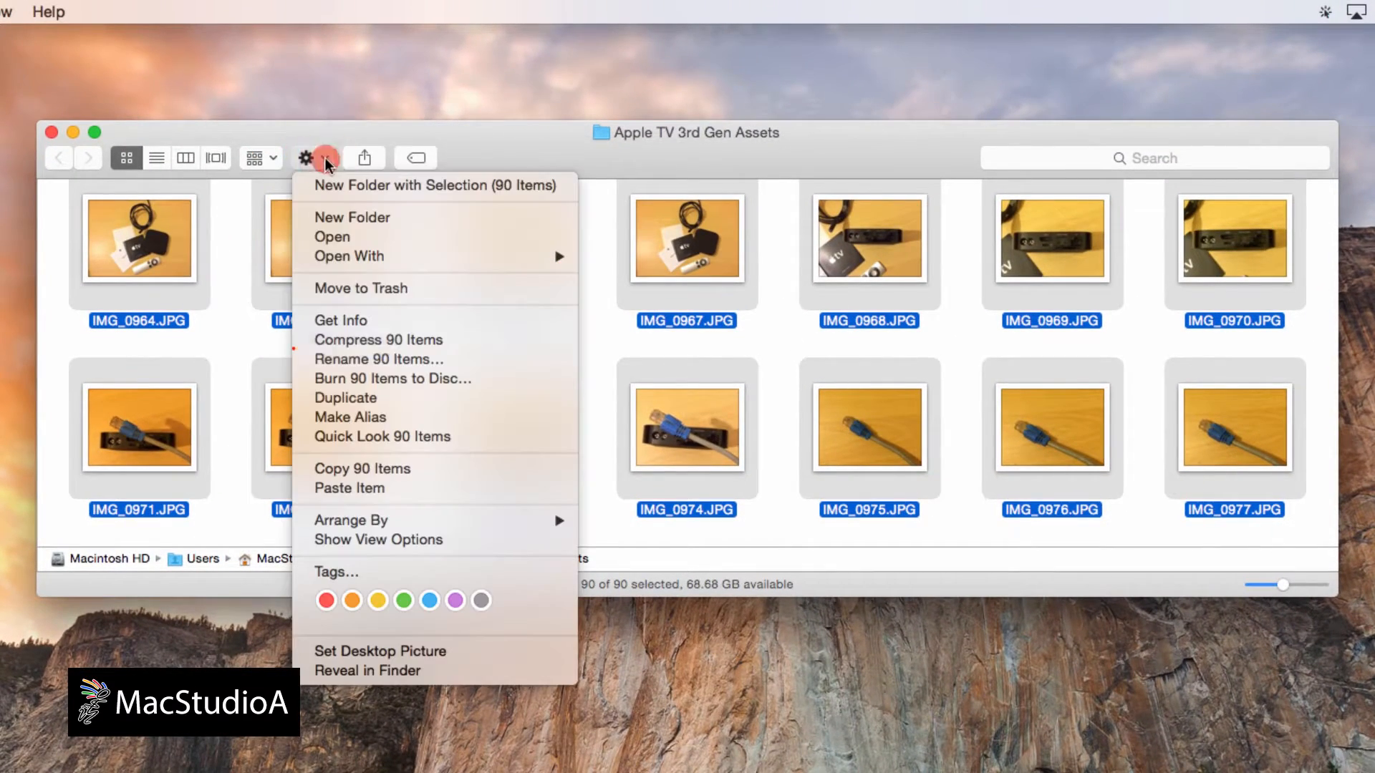
mouse_move(377, 358)
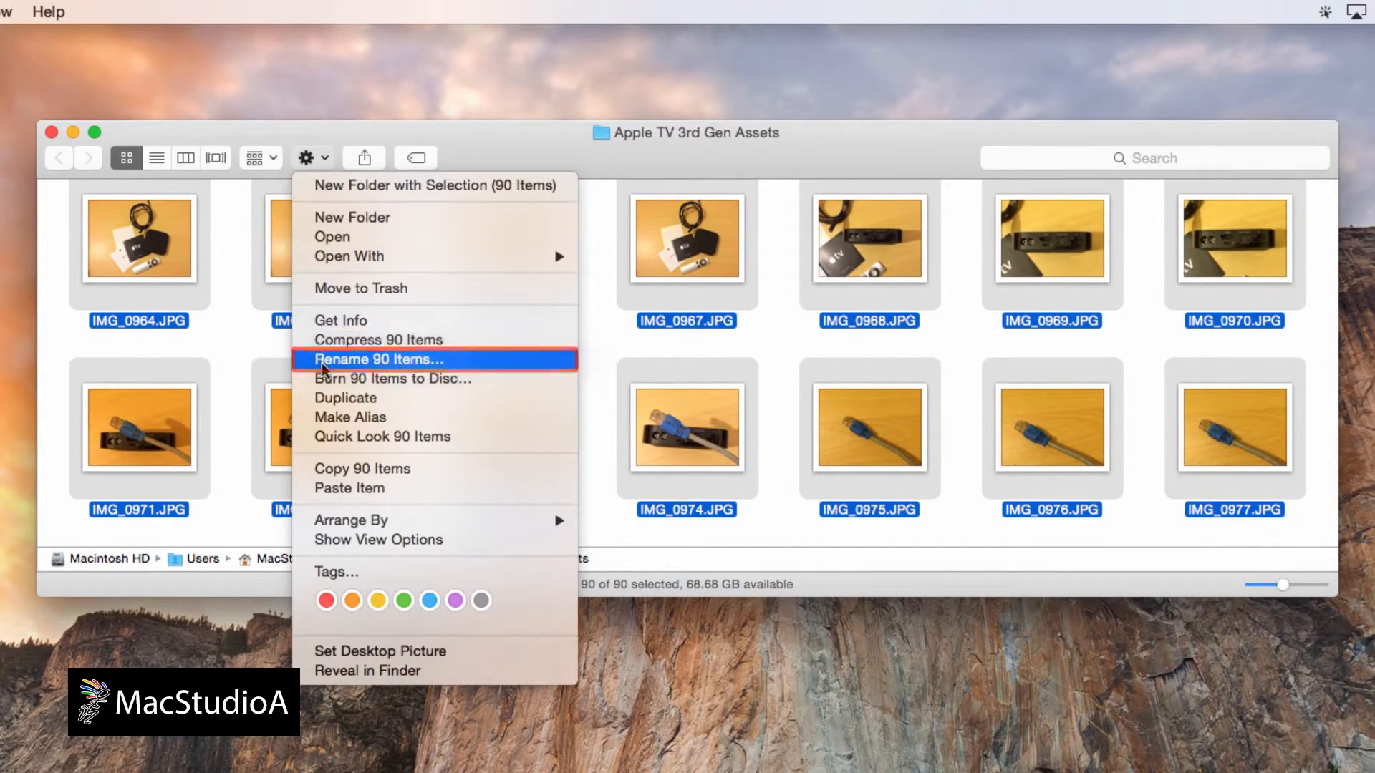
Bring up Rename 90 Items…, dismiss it, then reopen the batch rename from the selection's context menu
left_click(376, 358)
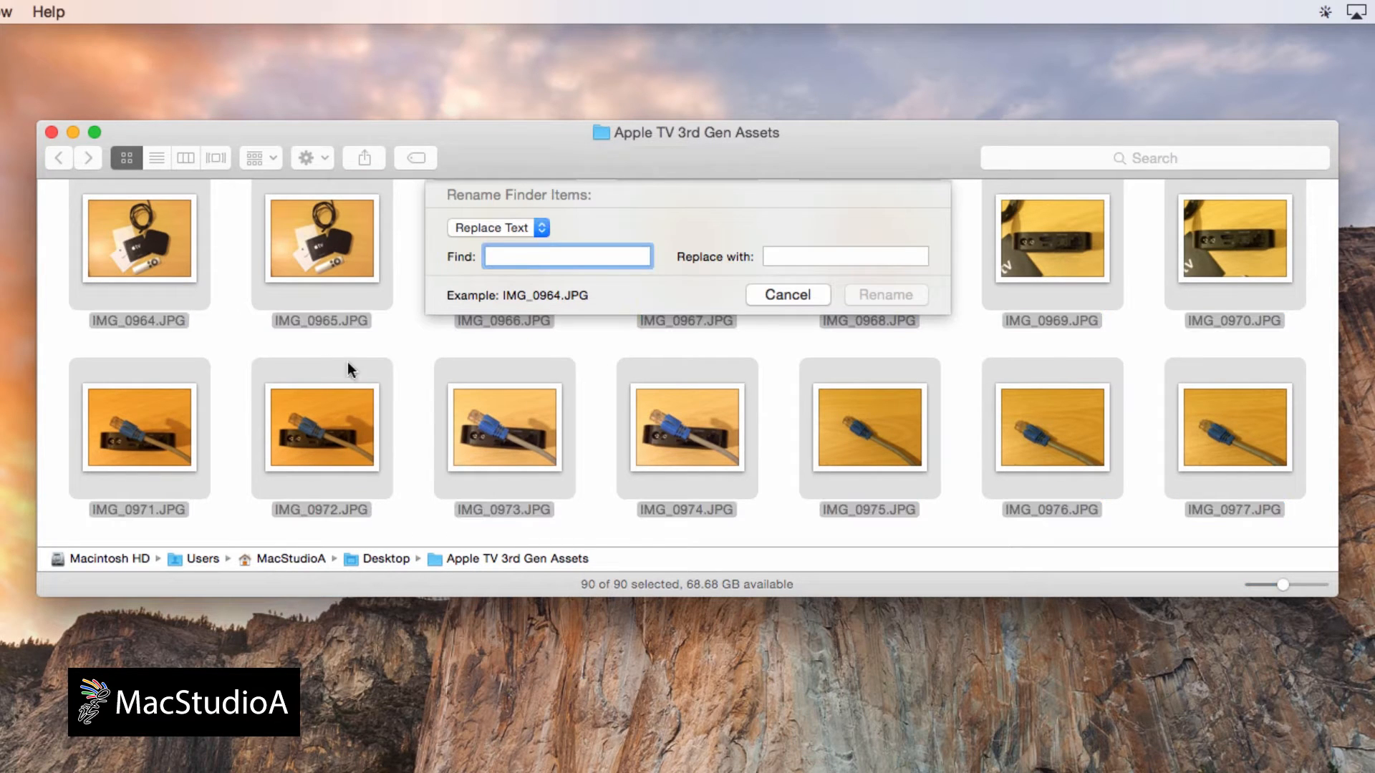
left_click(787, 295)
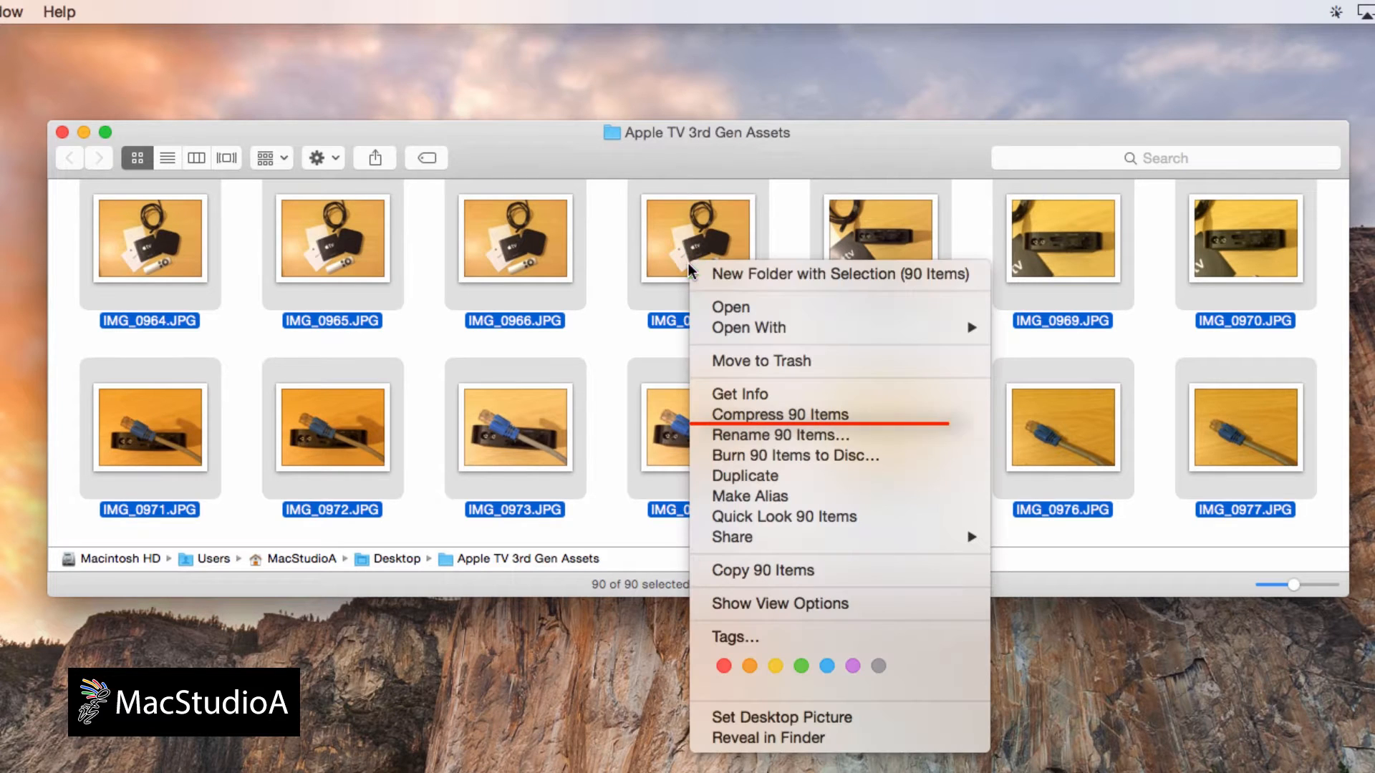
mouse_move(735, 435)
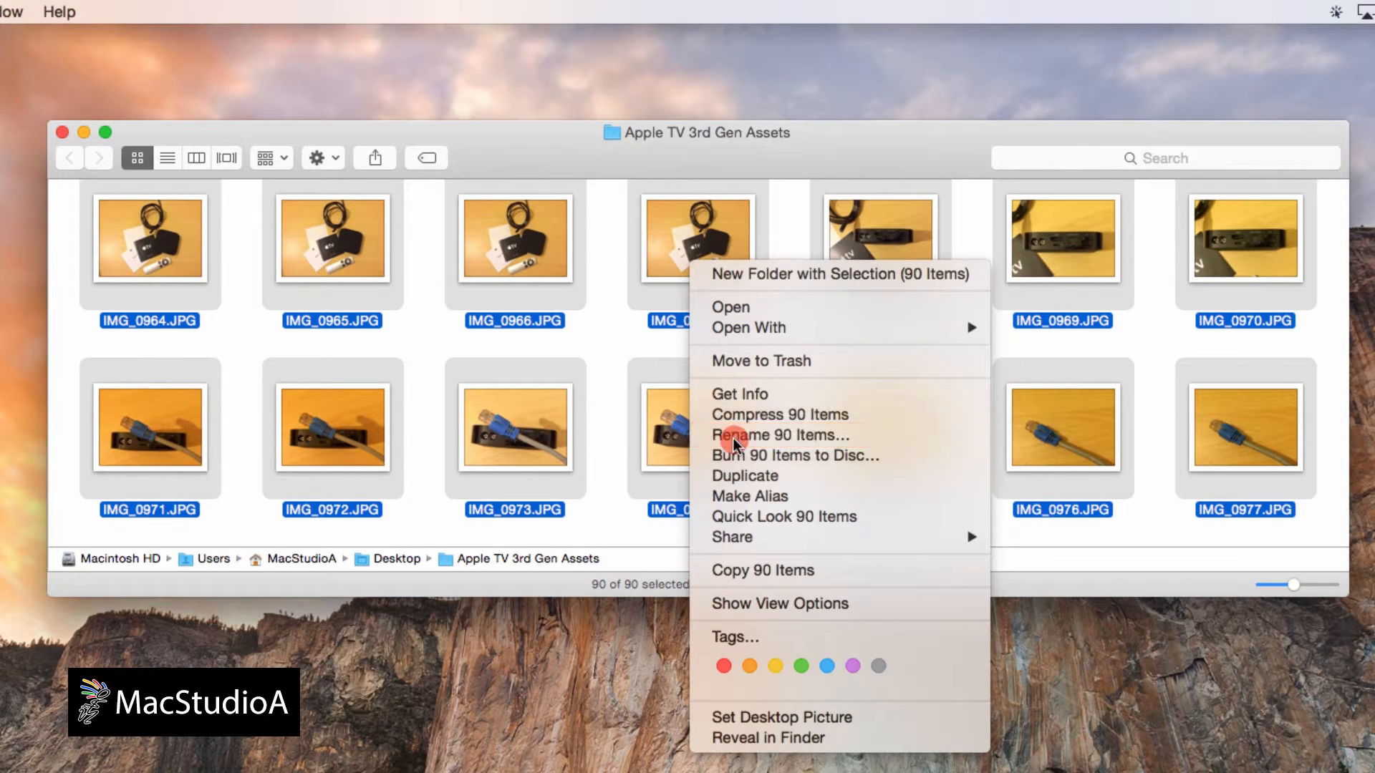
left_click(779, 435)
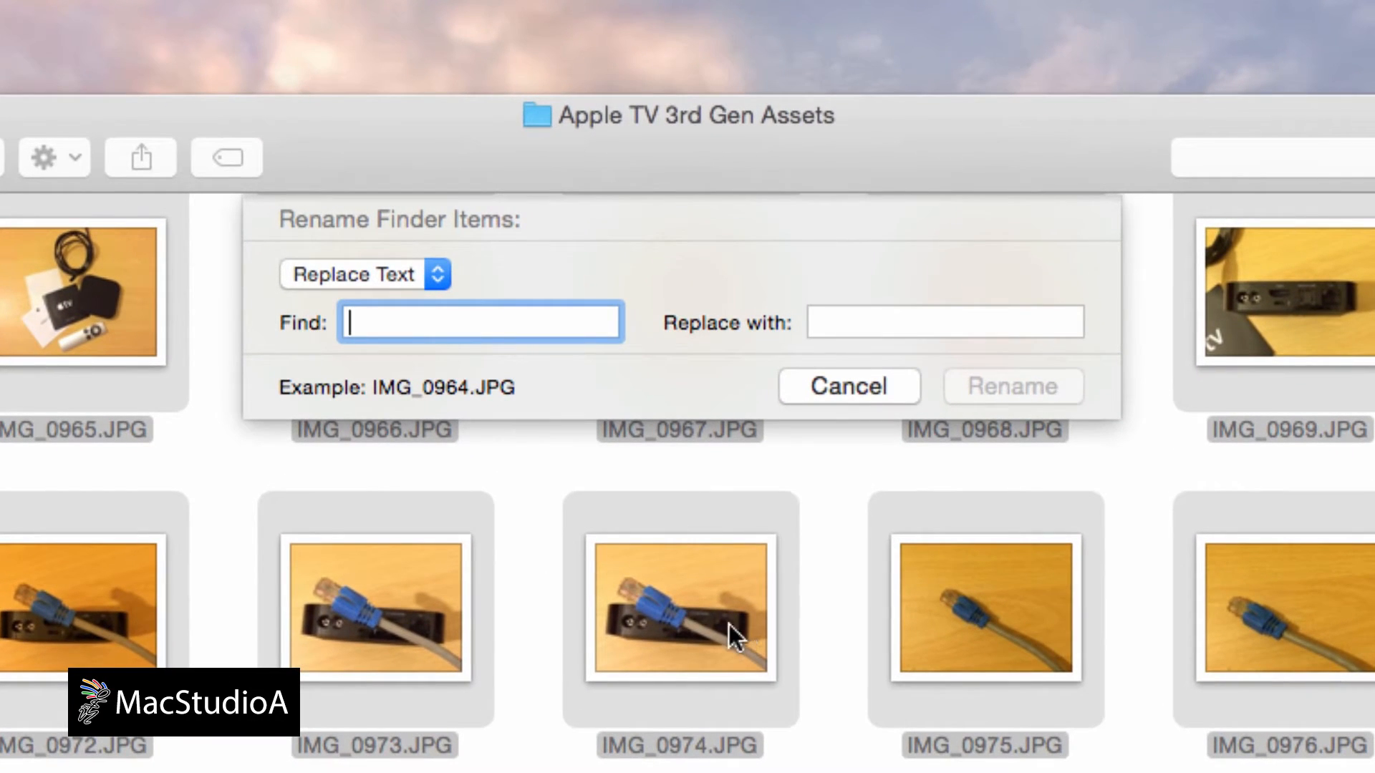
mouse_move(441, 279)
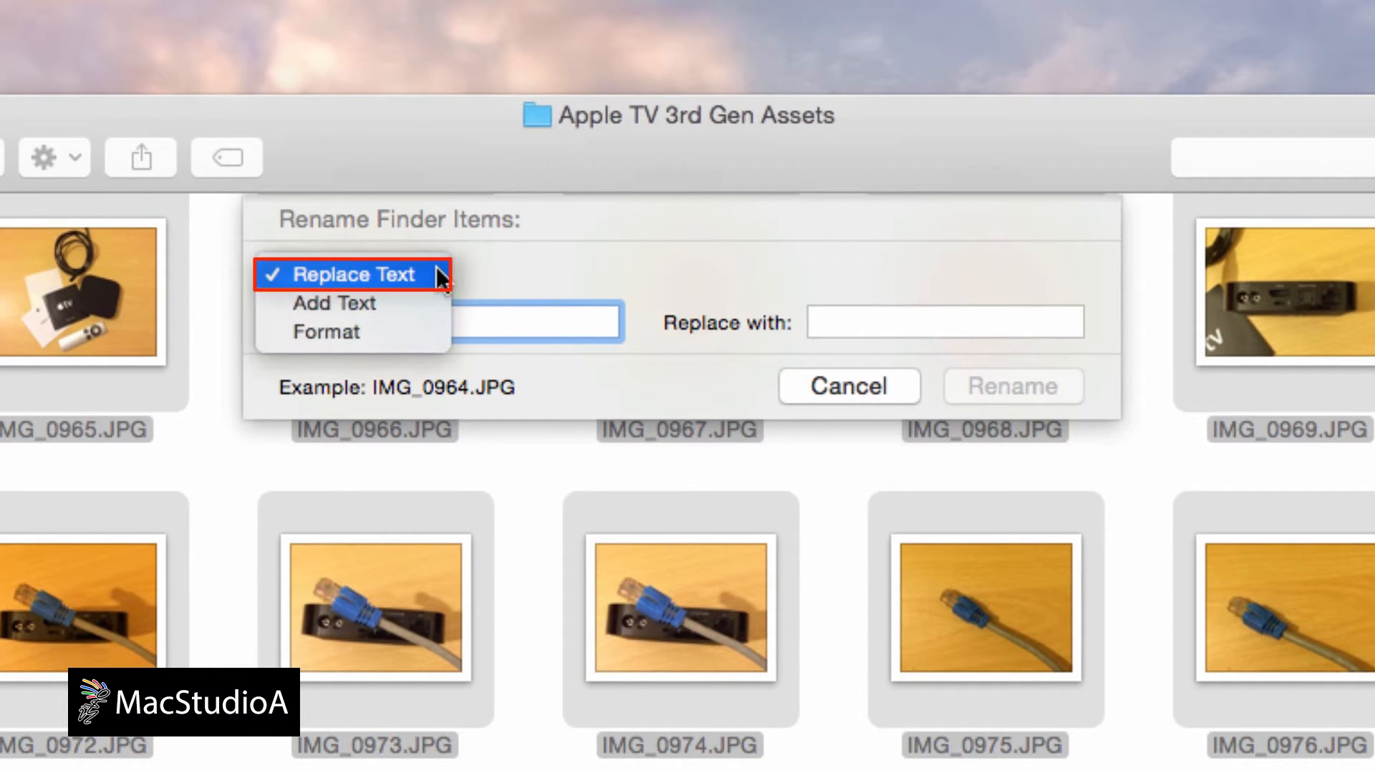
mouse_move(429, 310)
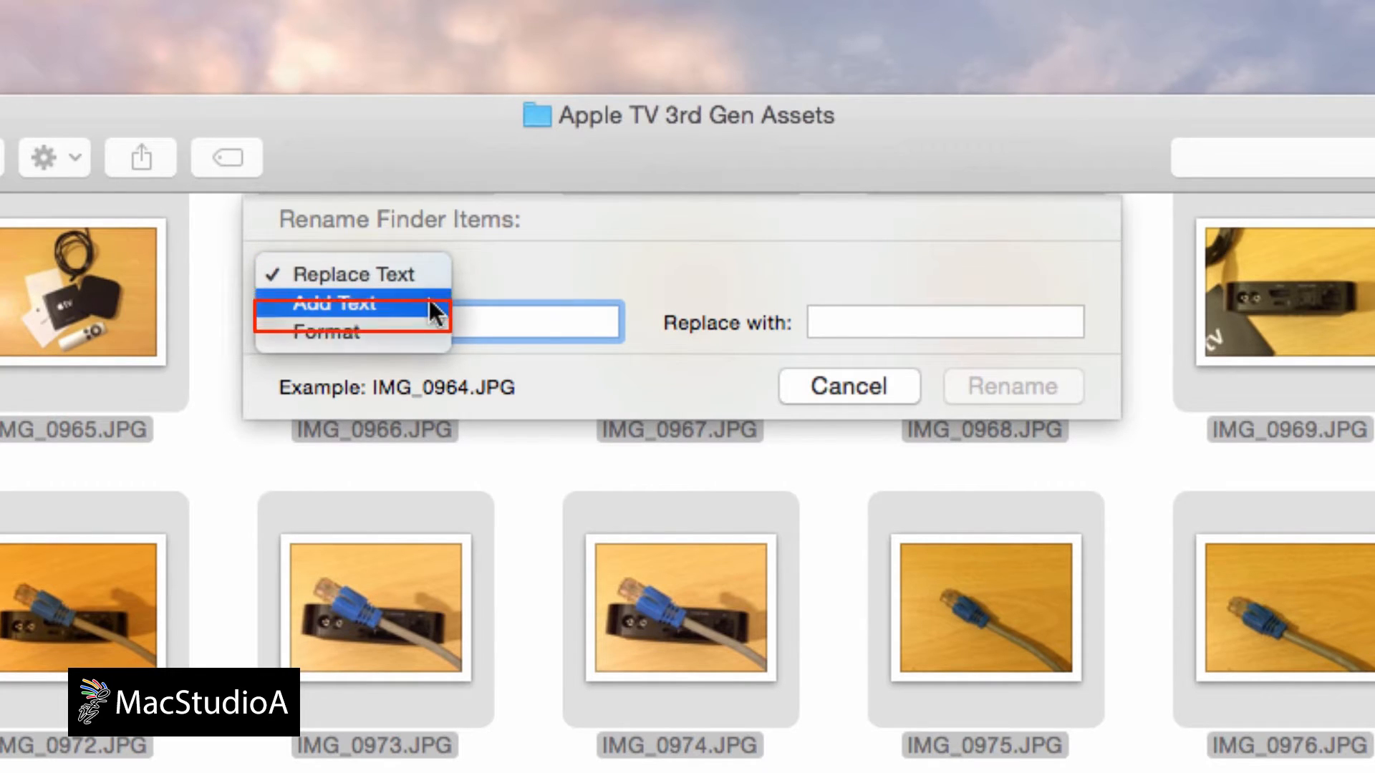
mouse_move(425, 331)
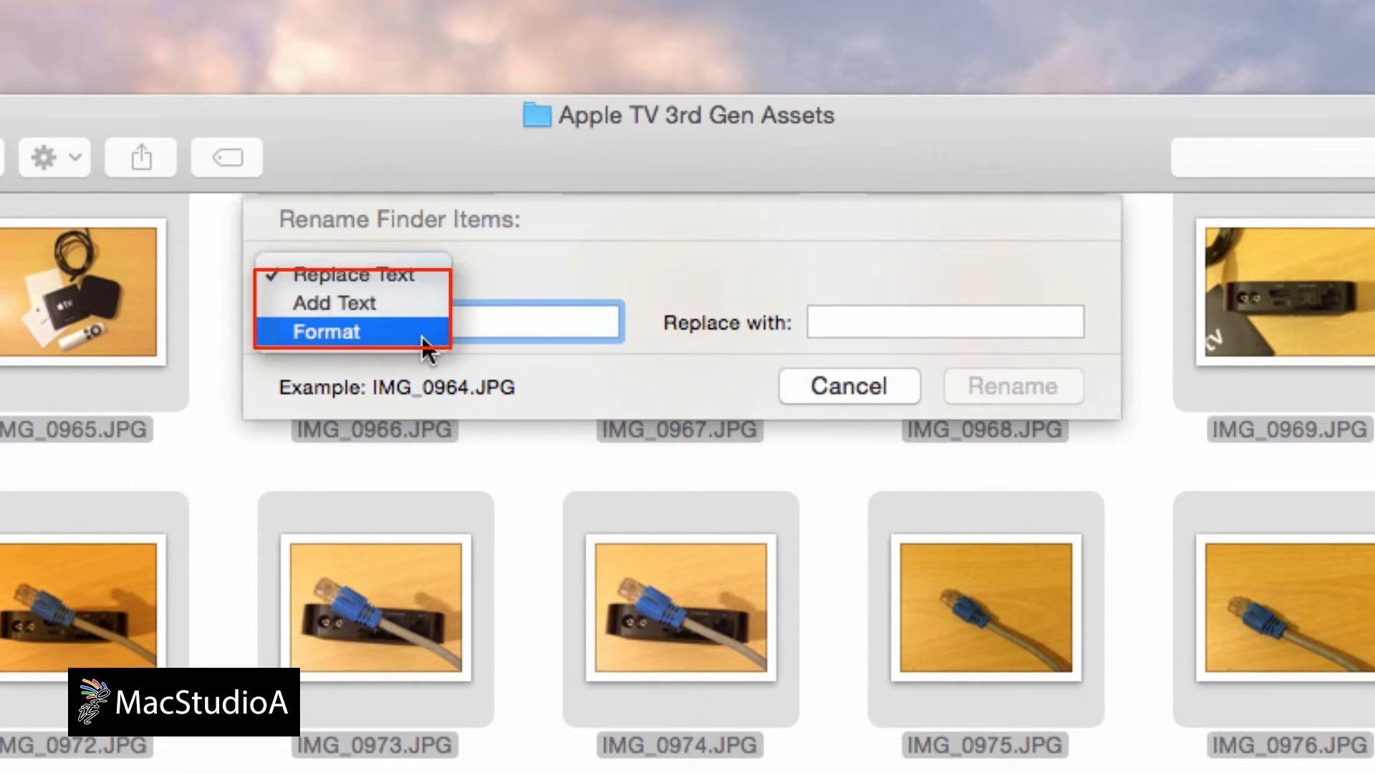
In Replace Text mode, find img and replace with AppleTV3rdGenPics, previewing AppleTV3rdGenPics_0964.JPG
left_click(363, 275)
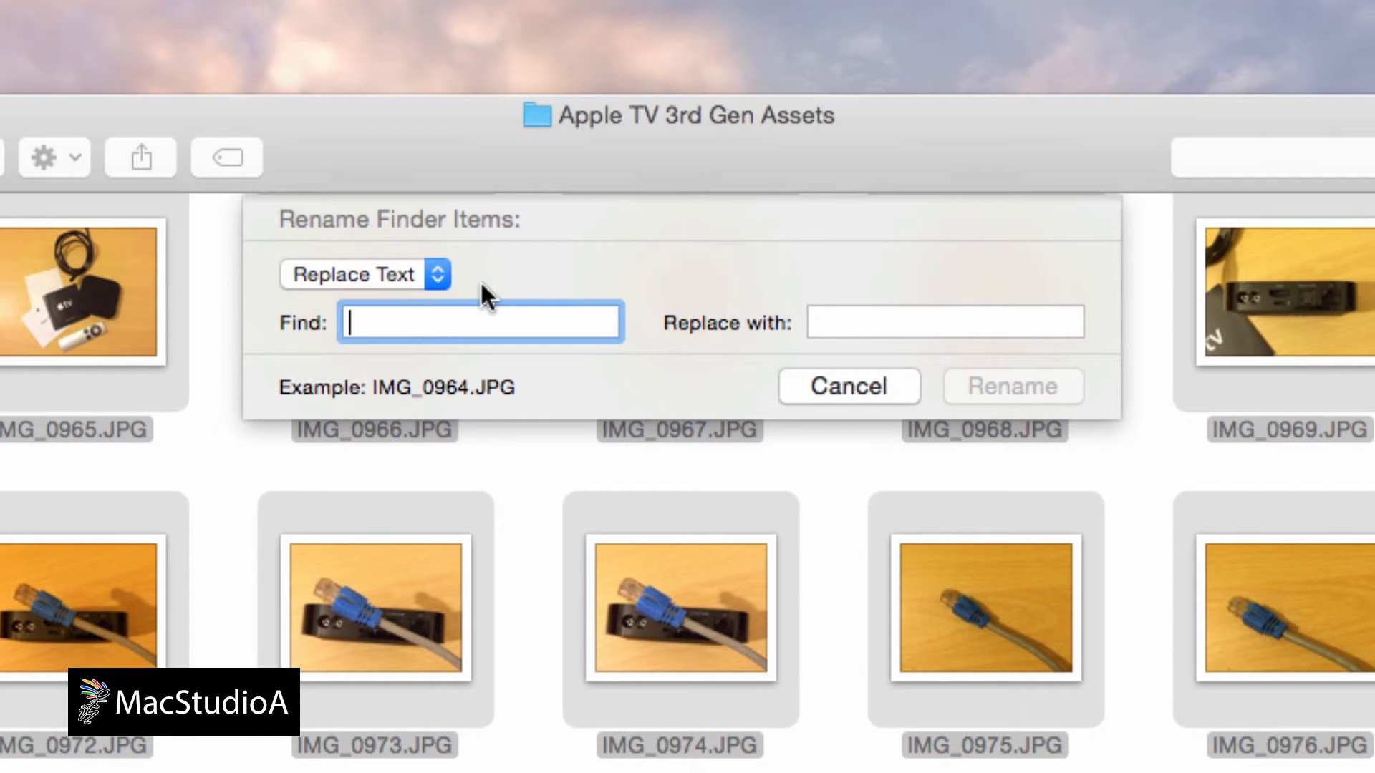
type("img")
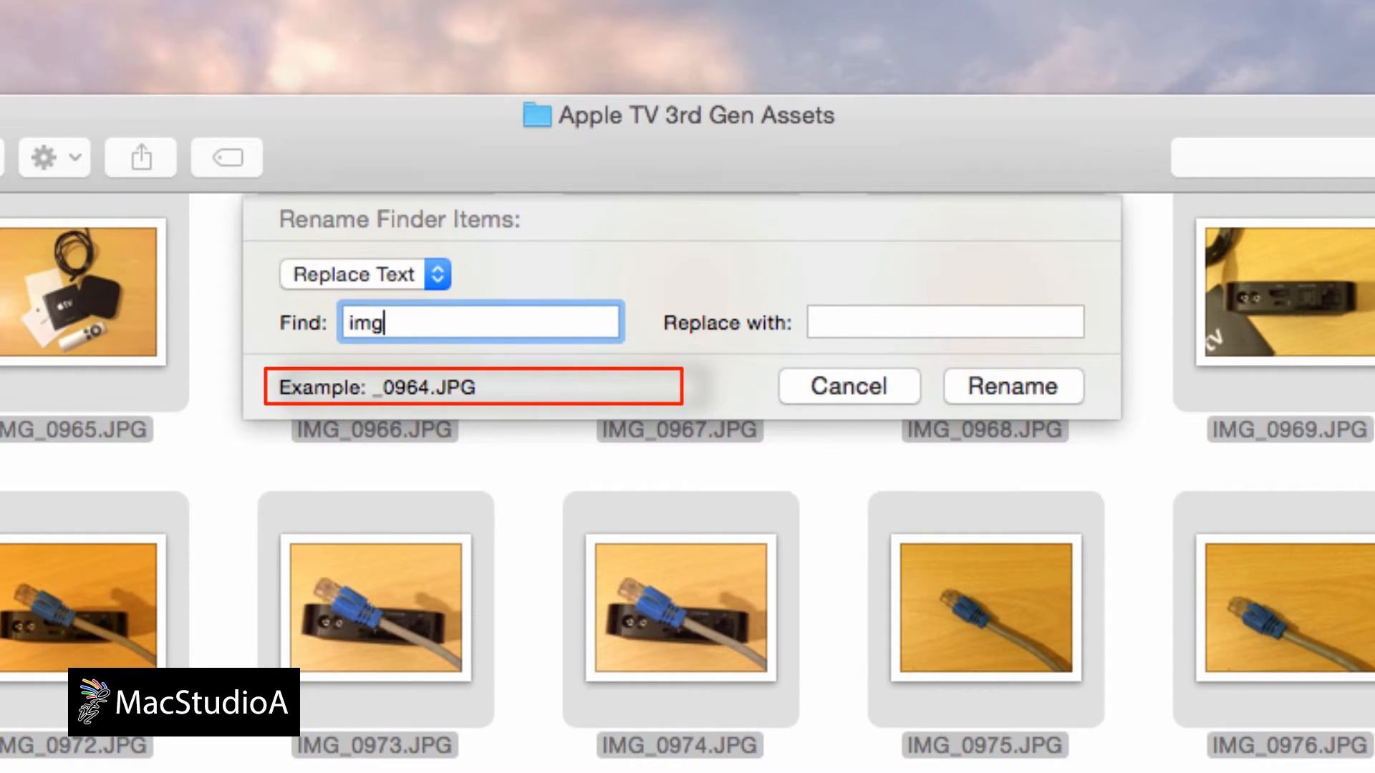
type("AppleTV")
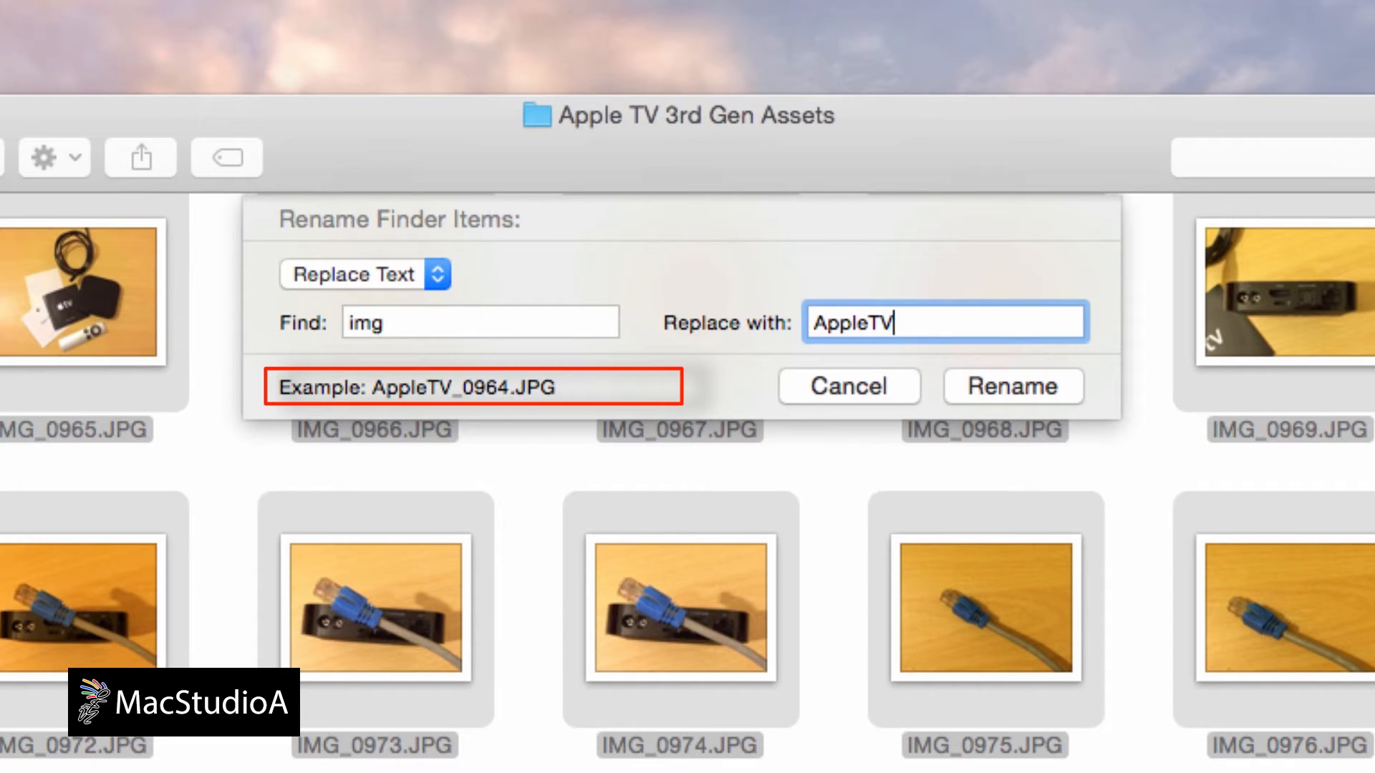
type("3rdGenPics")
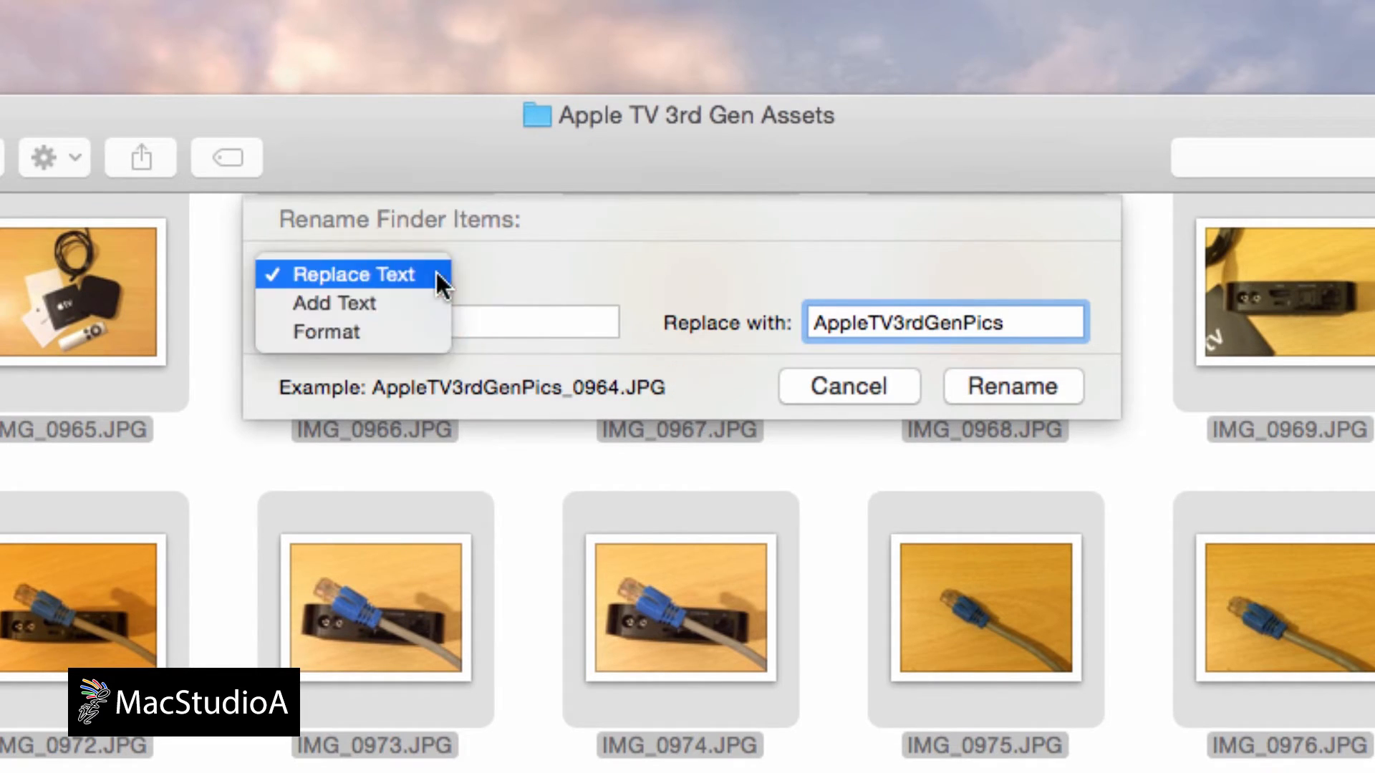
Try Add Text mode with an AppleTV3rdGen prefix before moving on to the Format mode
left_click(333, 302)
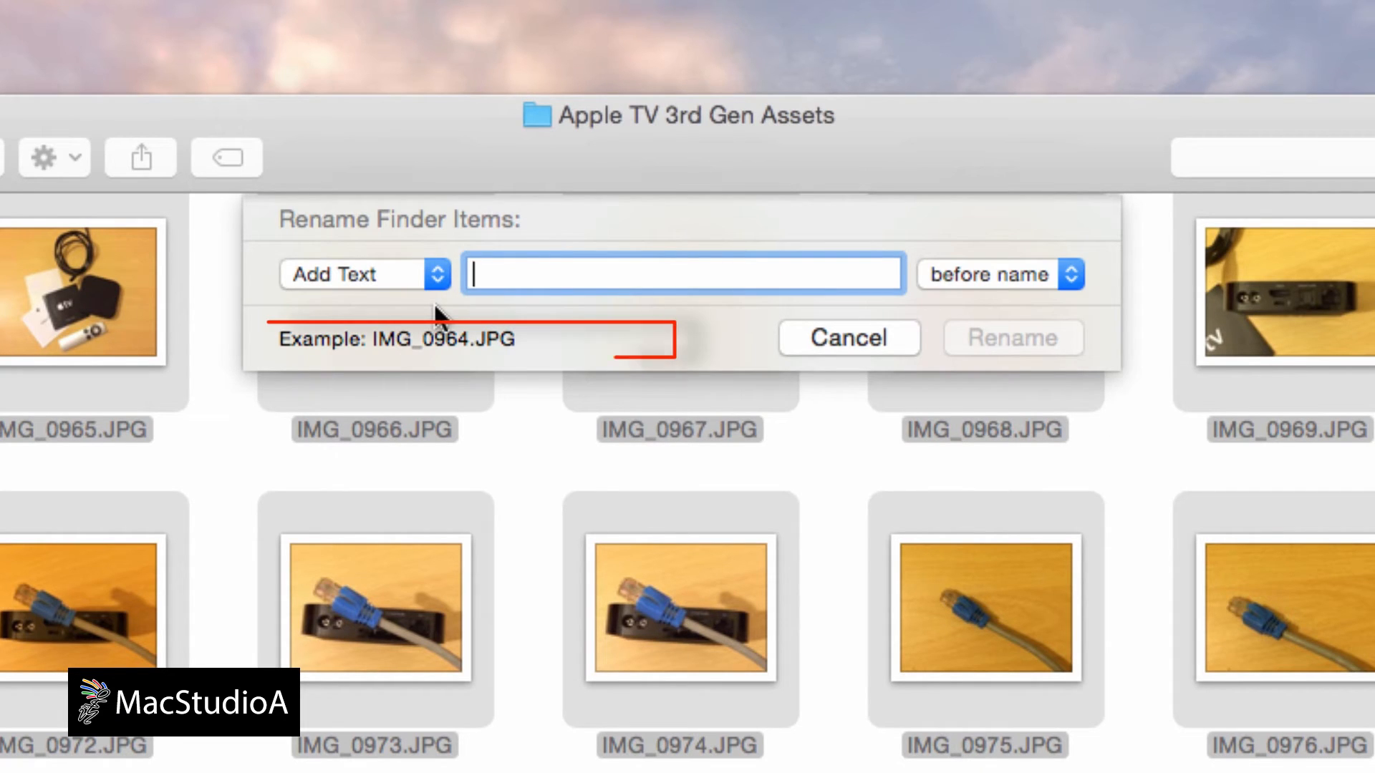
type("AppleTV")
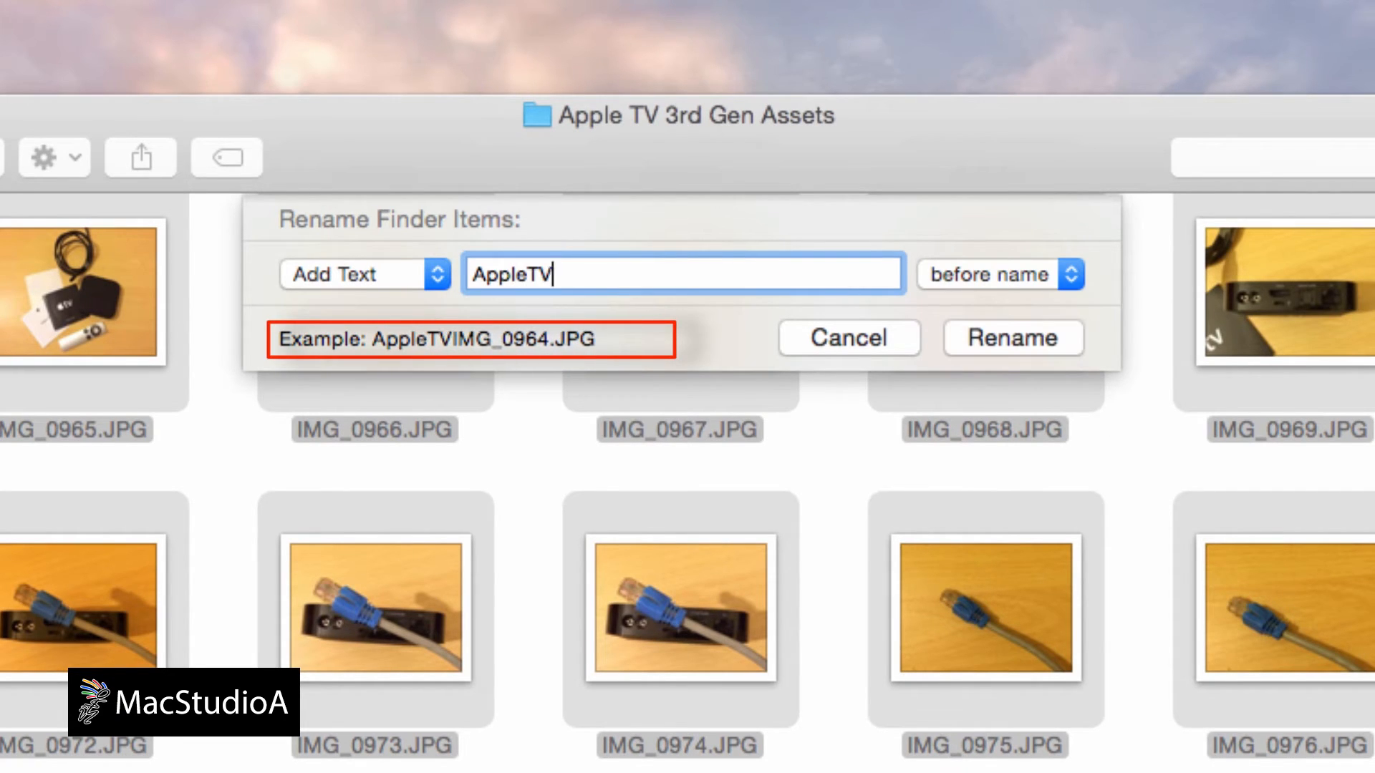
type("3rdGen")
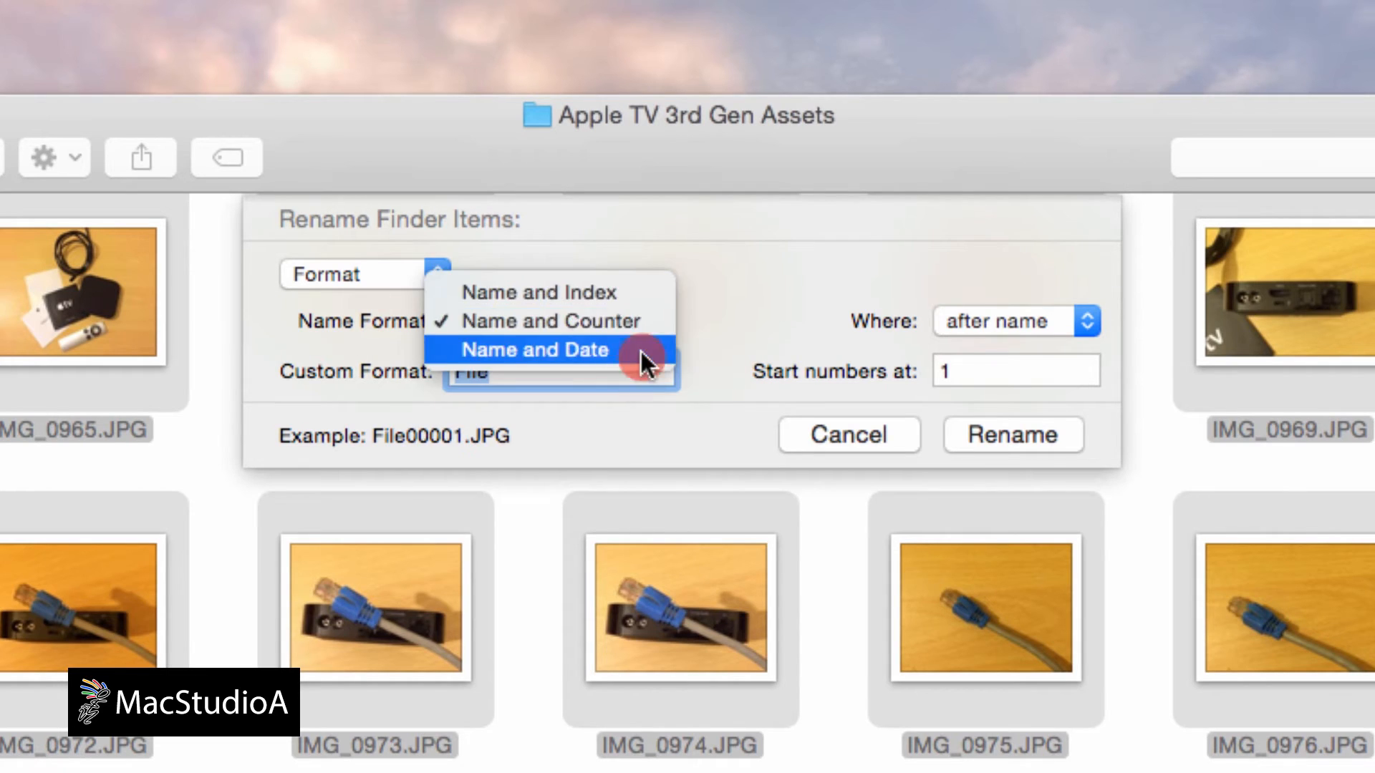
Use Name and Index with custom format AppleTV3rdGenPics starting at 1, and rename all 90 photos
left_click(544, 293)
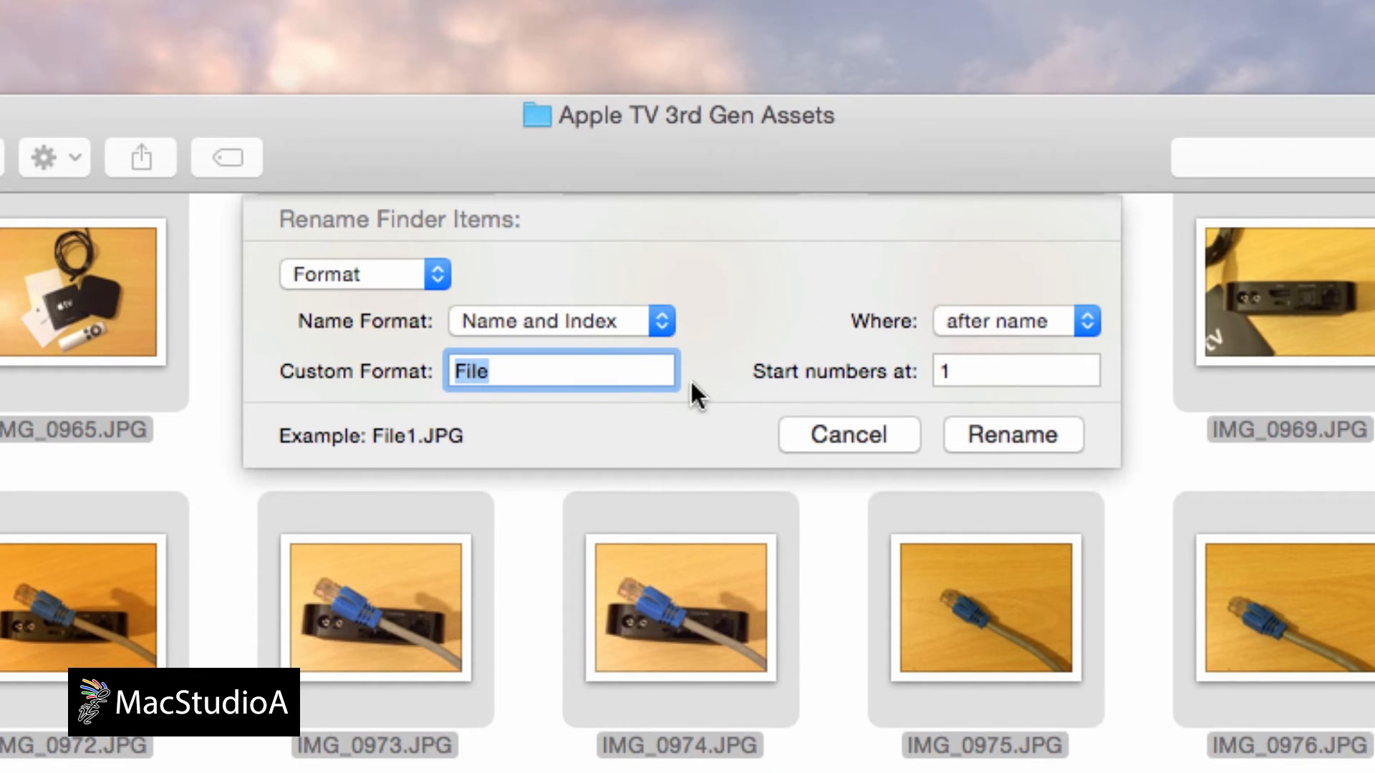
type("AppleTV3rdGenPics")
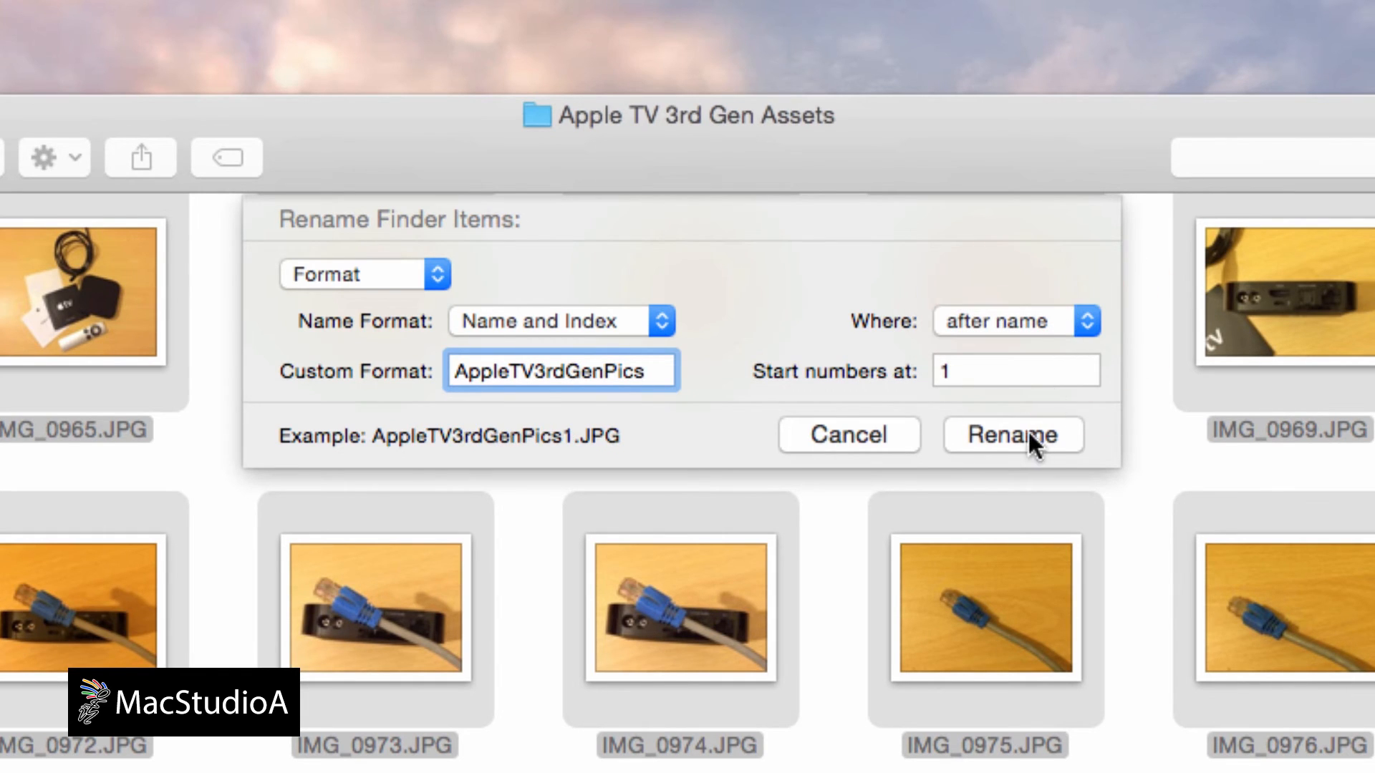
left_click(1011, 436)
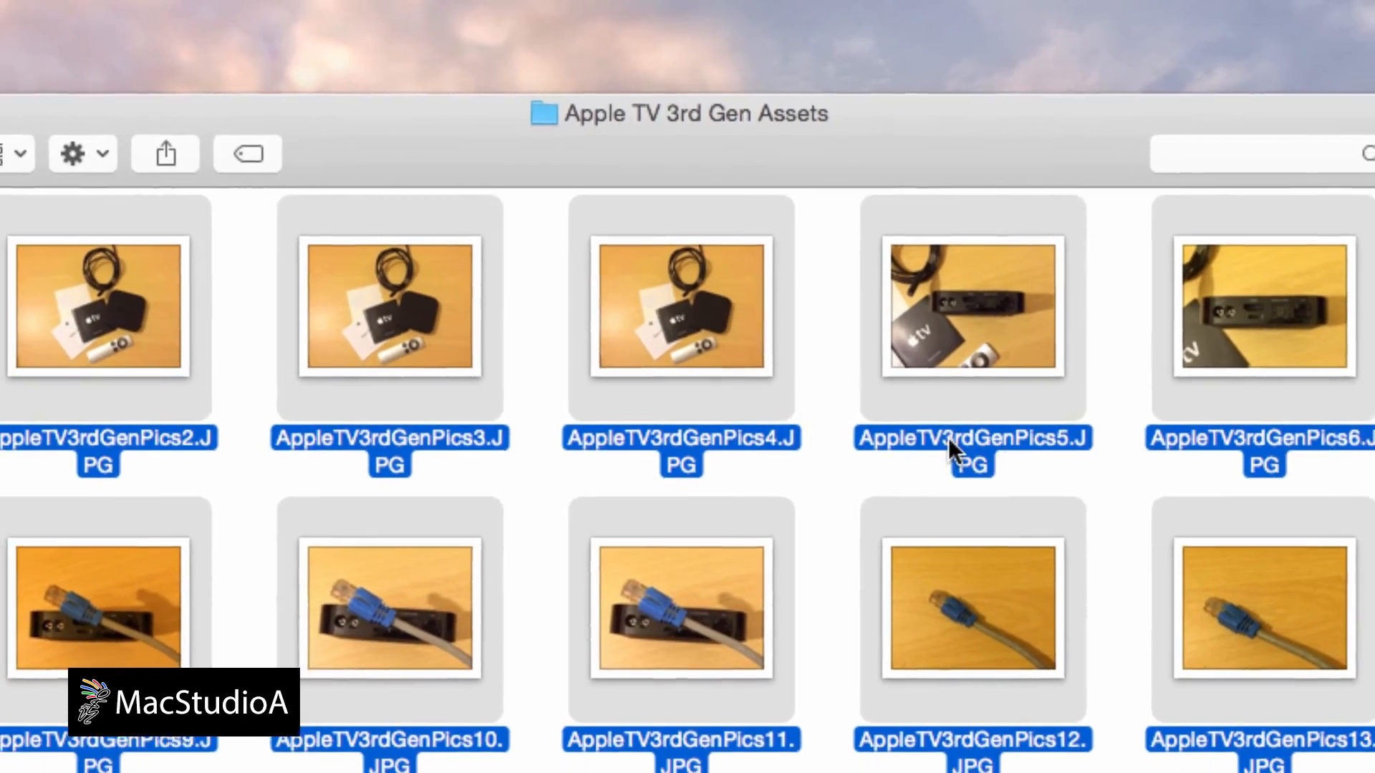